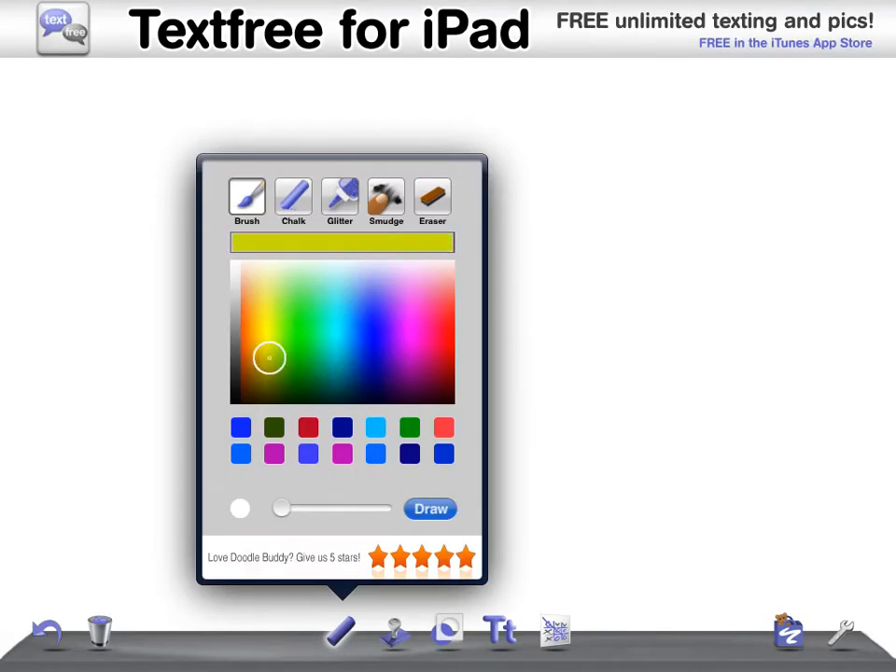
Handwrite 'Hello' in yellow near the top and start a second word beneath it
left_click(429, 508)
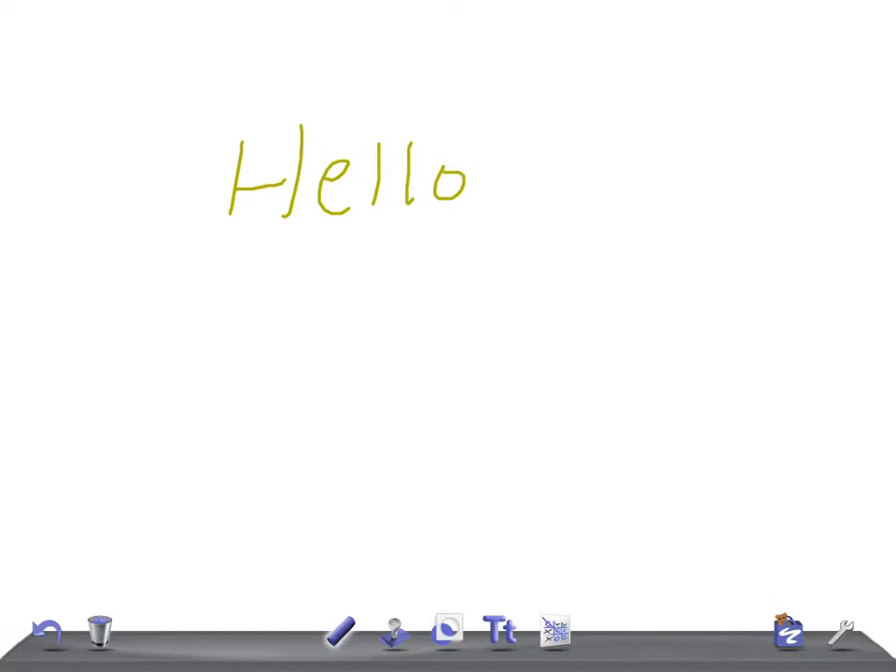
left_click(198, 290)
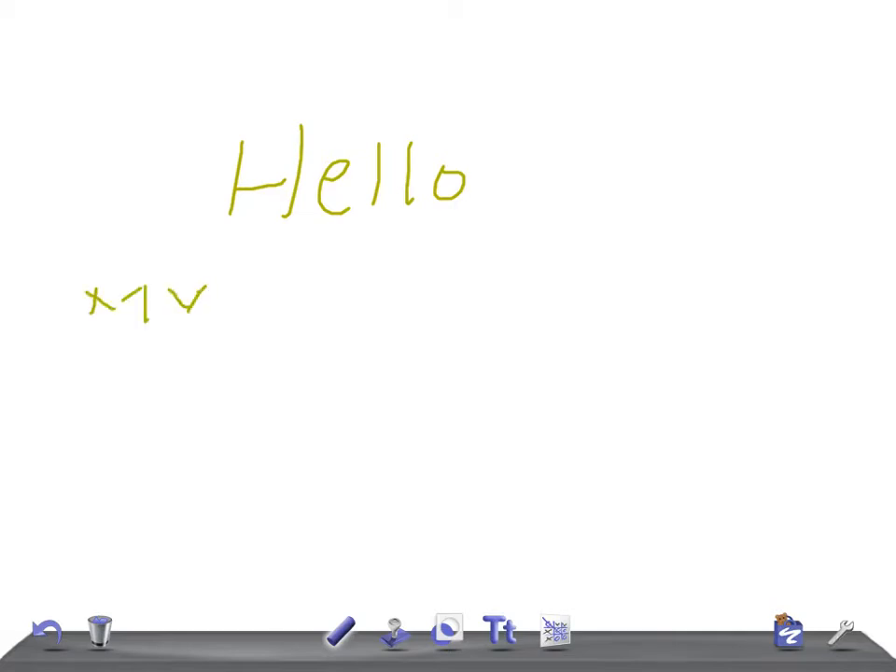
Draw a vertical dividing line with 'VP' and 'VV' headings and 'Marine' under VP
left_click_drag(233, 299, 392, 294)
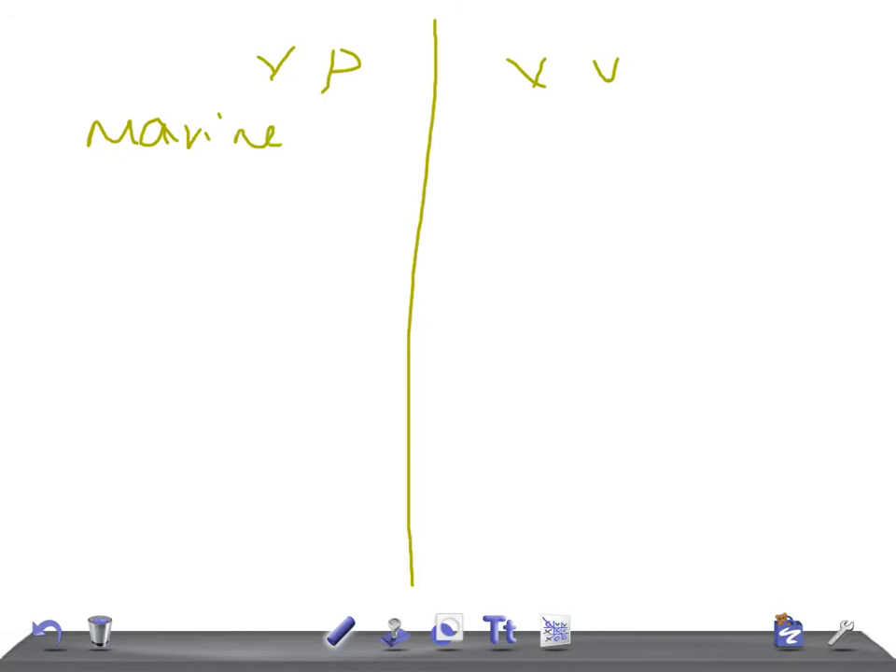
Write 'Life' after Marine and 'seafood' below it under VP
left_click_drag(308, 130, 359, 130)
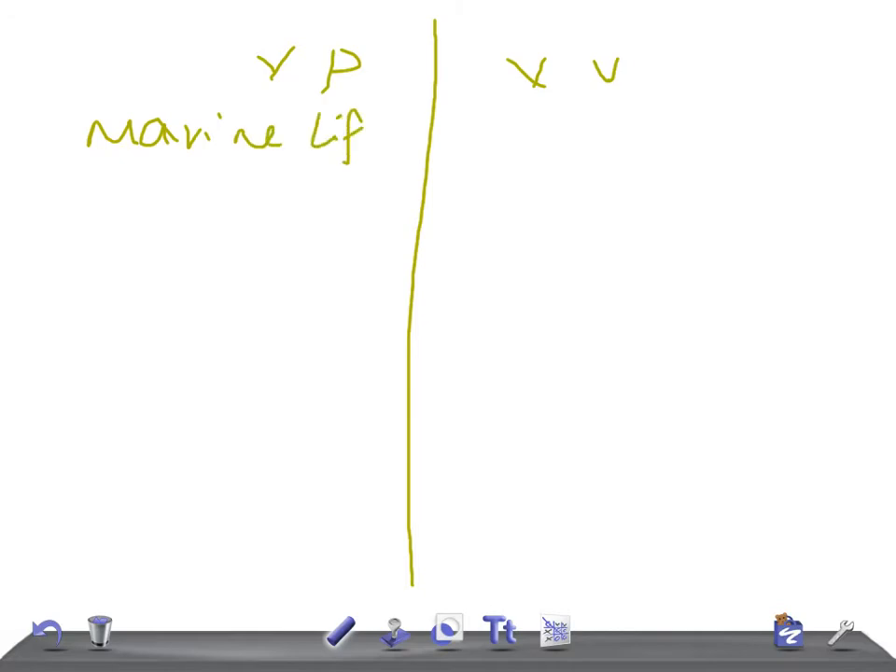
left_click_drag(383, 112, 401, 145)
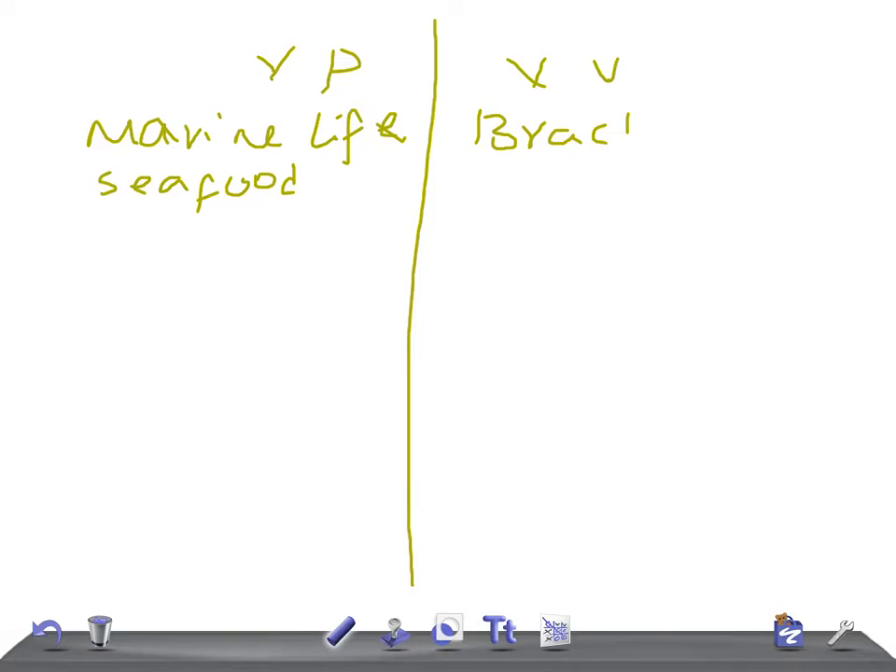
Write 'Brackish water' and 'Oysters' under VV, then start 'GL' in the lower left
left_click_drag(635, 130, 737, 131)
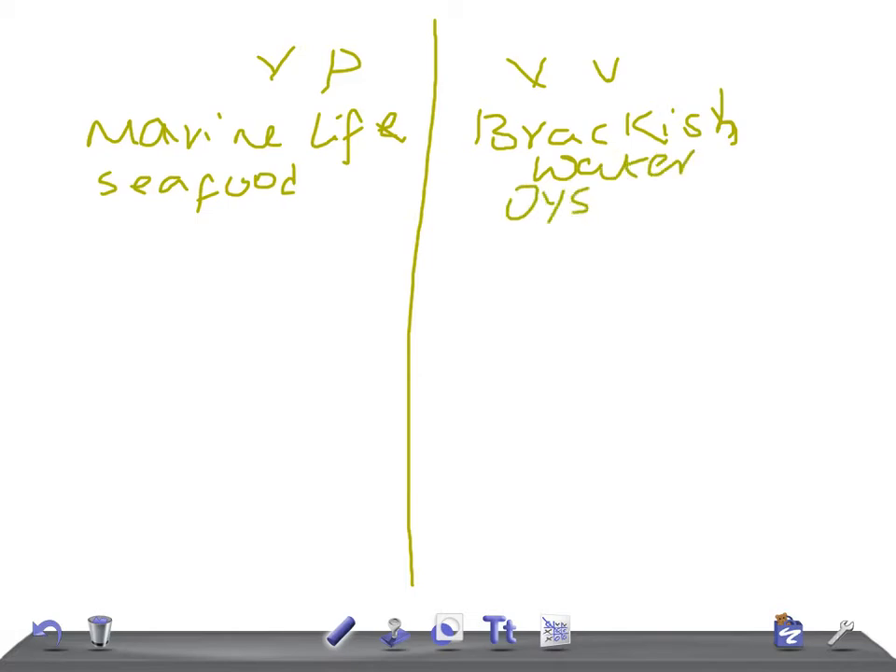
left_click_drag(587, 201, 714, 200)
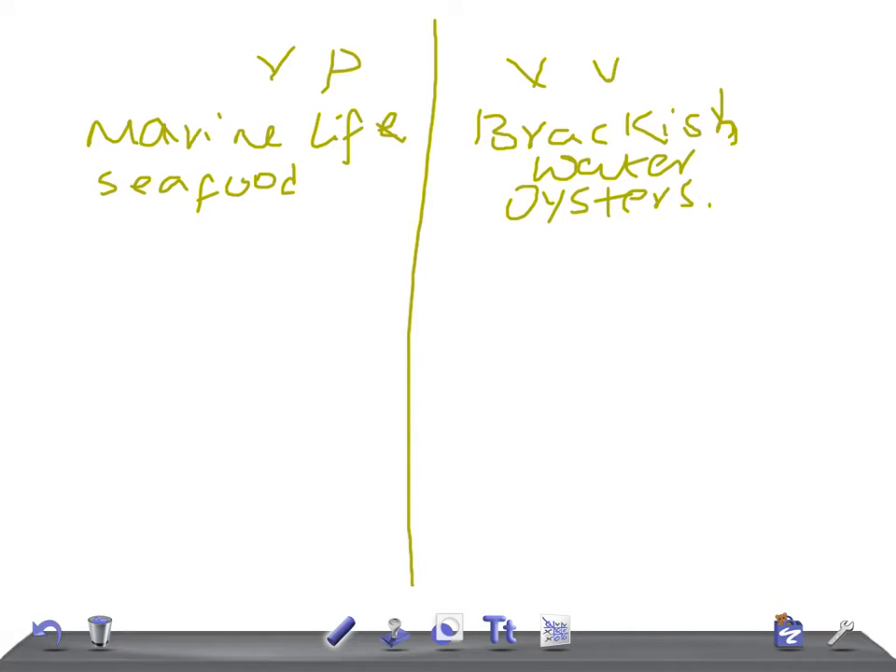
left_click_drag(60, 289, 172, 345)
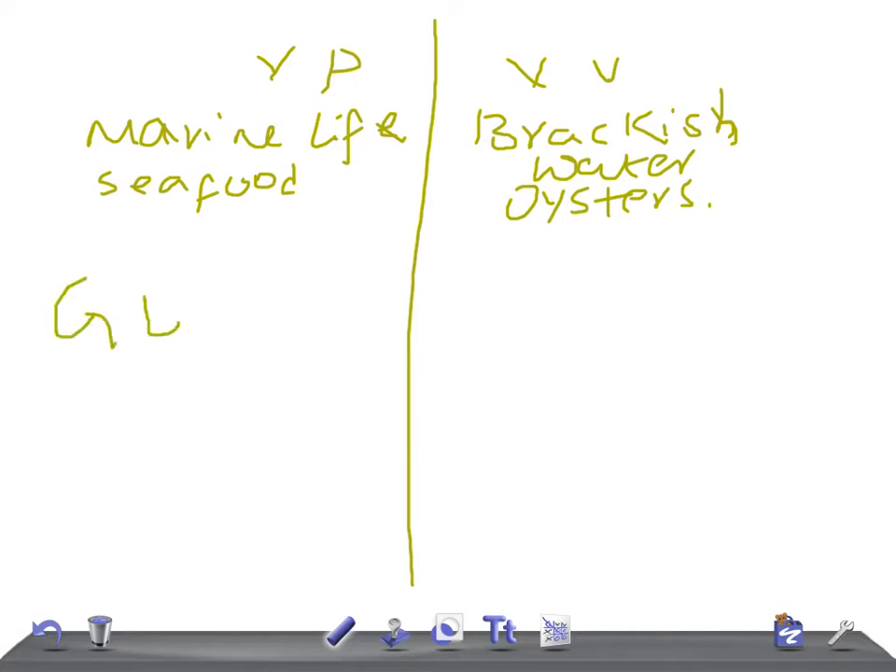